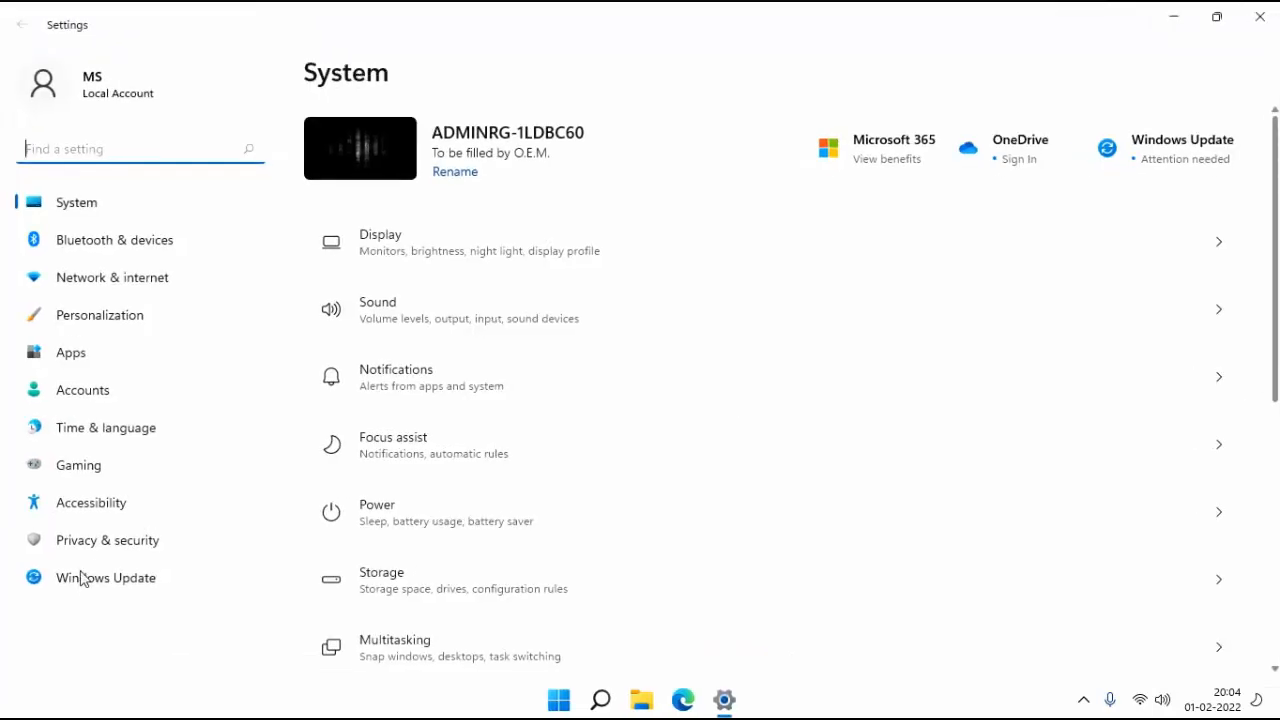
pyautogui.moveTo(104, 548)
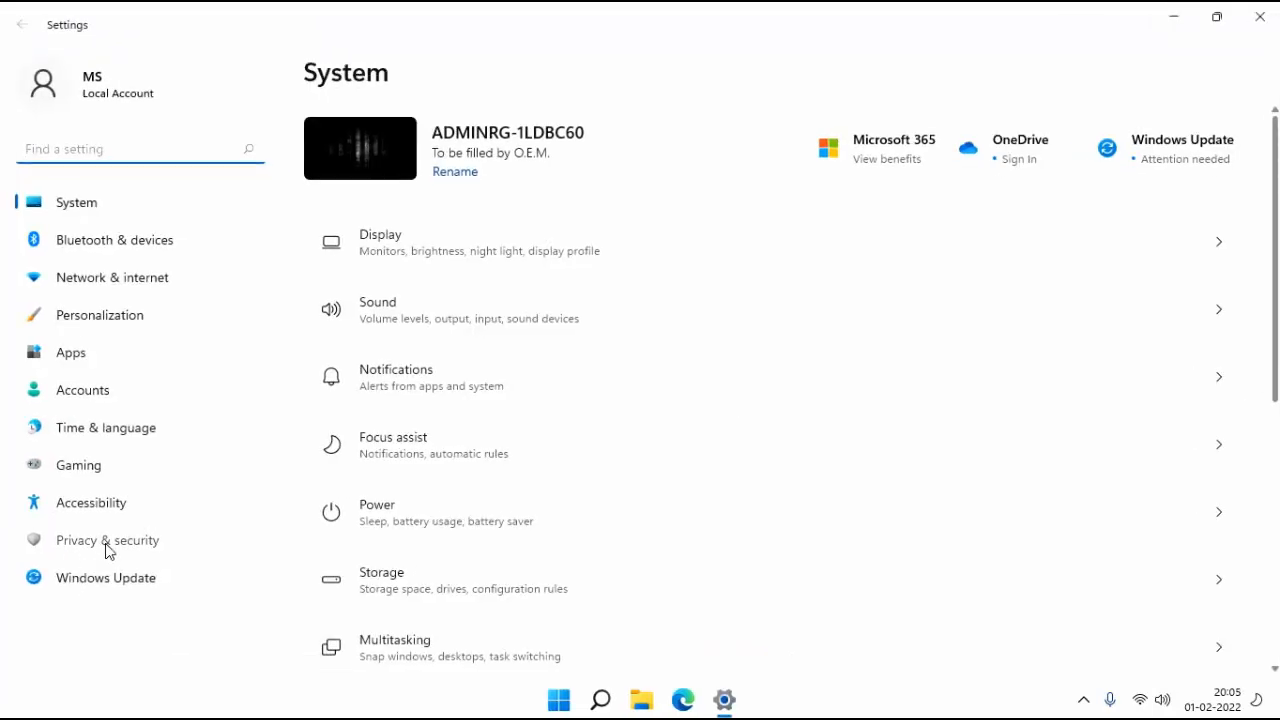
# Go to Privacy & security and scroll down to the Windows permissions section
pyautogui.click(107, 540)
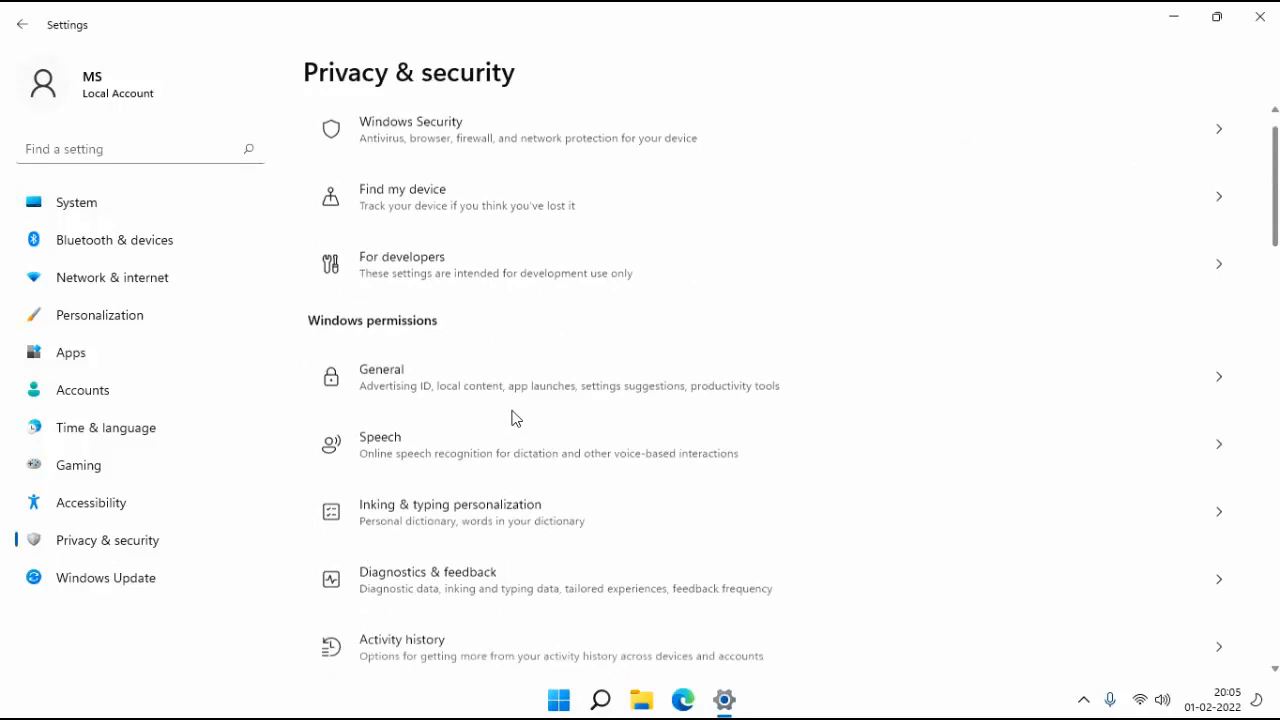
pyautogui.scroll(-3)
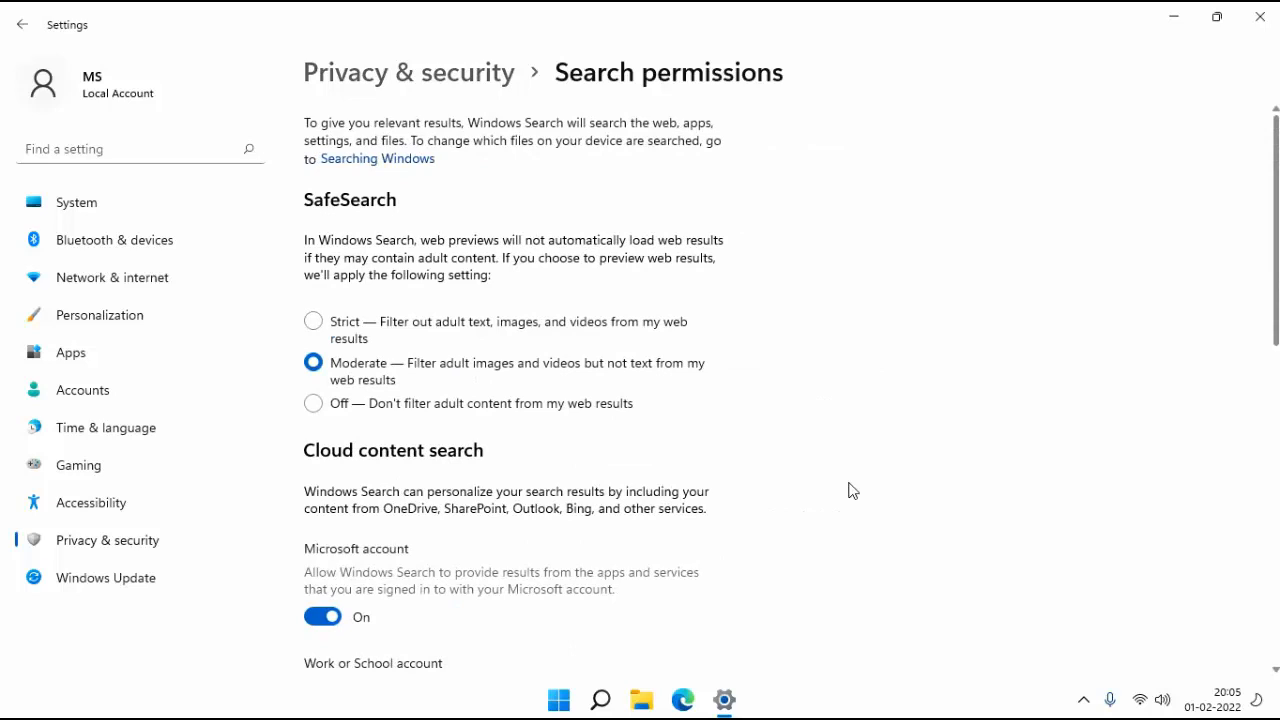
# Scroll the Search permissions page down to the History section
pyautogui.scroll(-3)
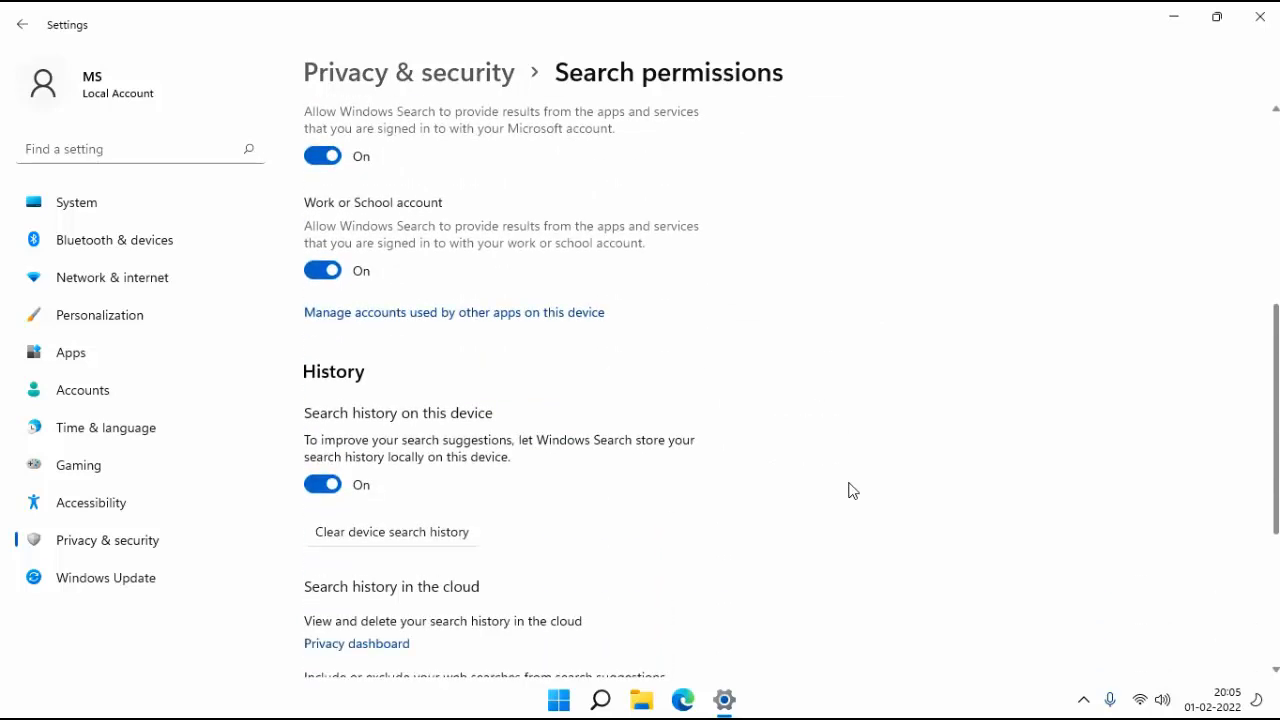
pyautogui.moveTo(340, 438)
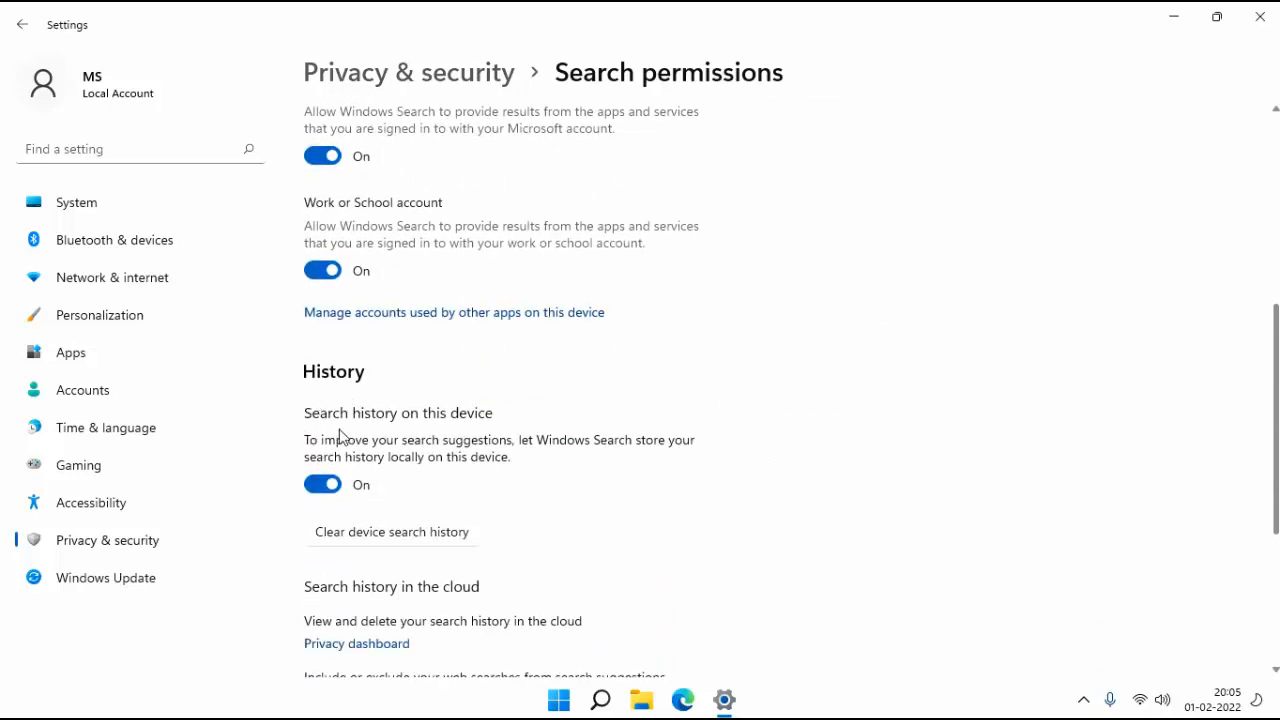
pyautogui.moveTo(420, 460)
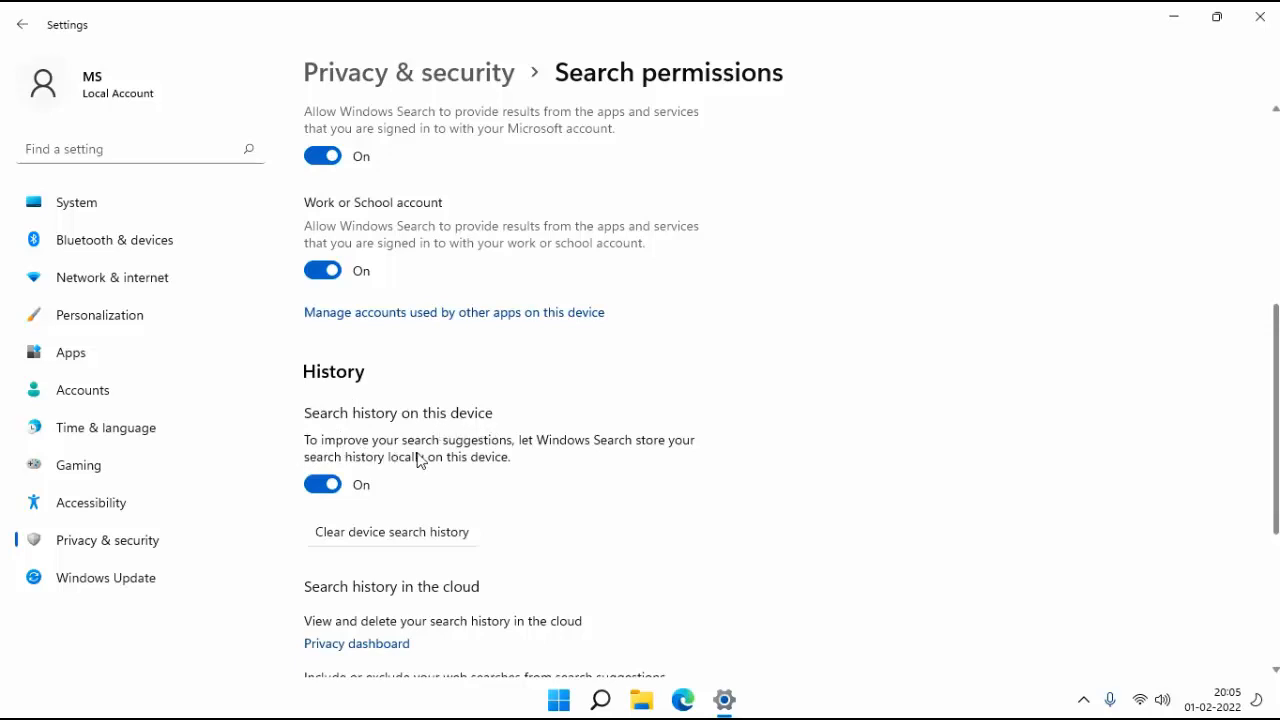
pyautogui.moveTo(592, 465)
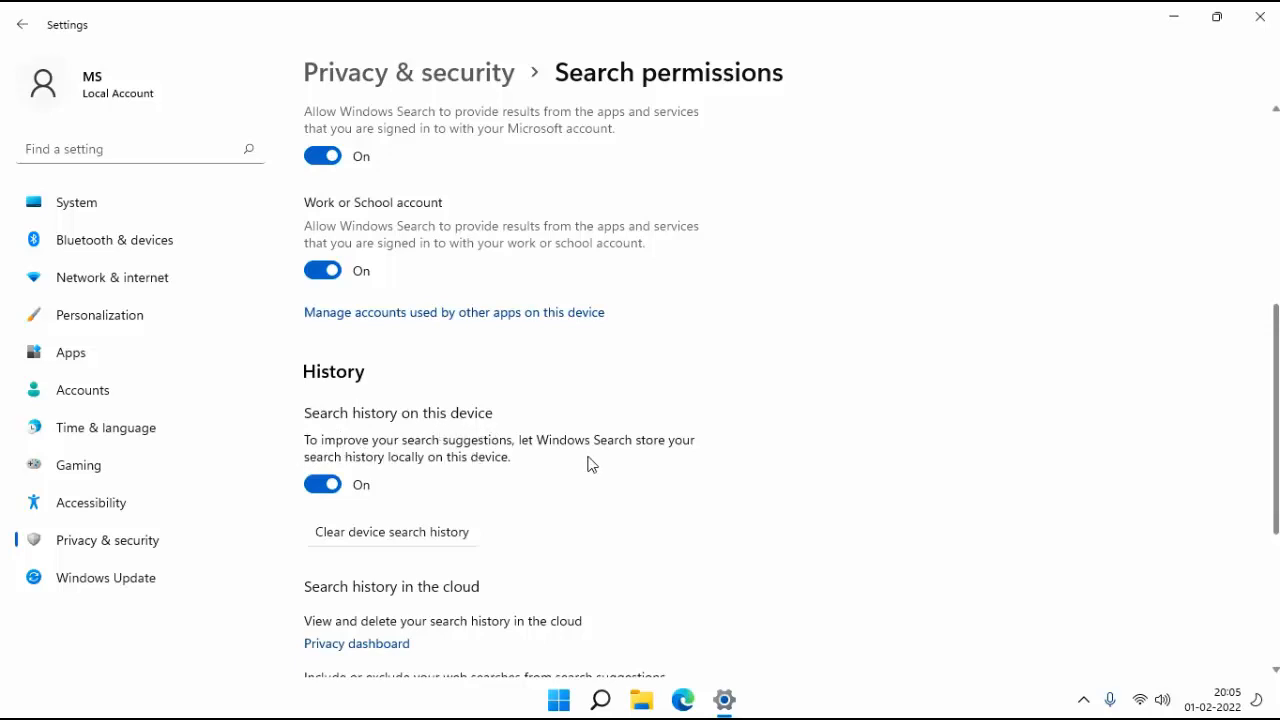
pyautogui.moveTo(408, 476)
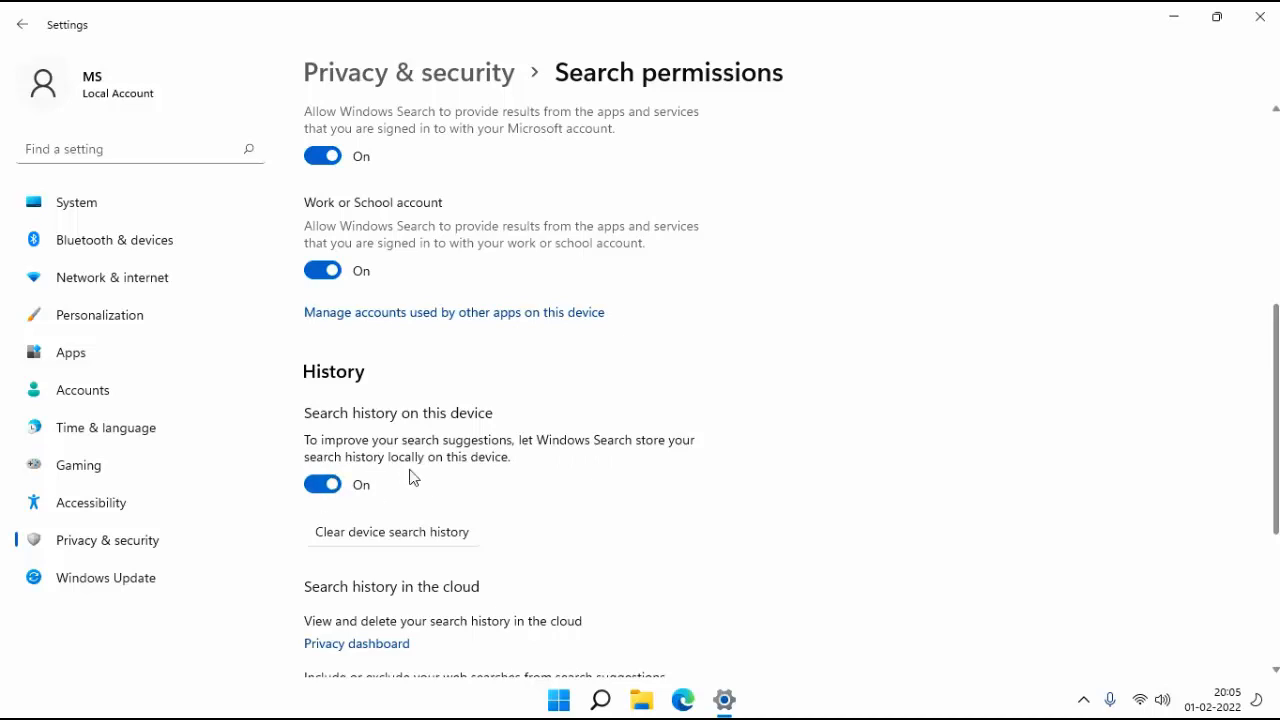
pyautogui.moveTo(475, 477)
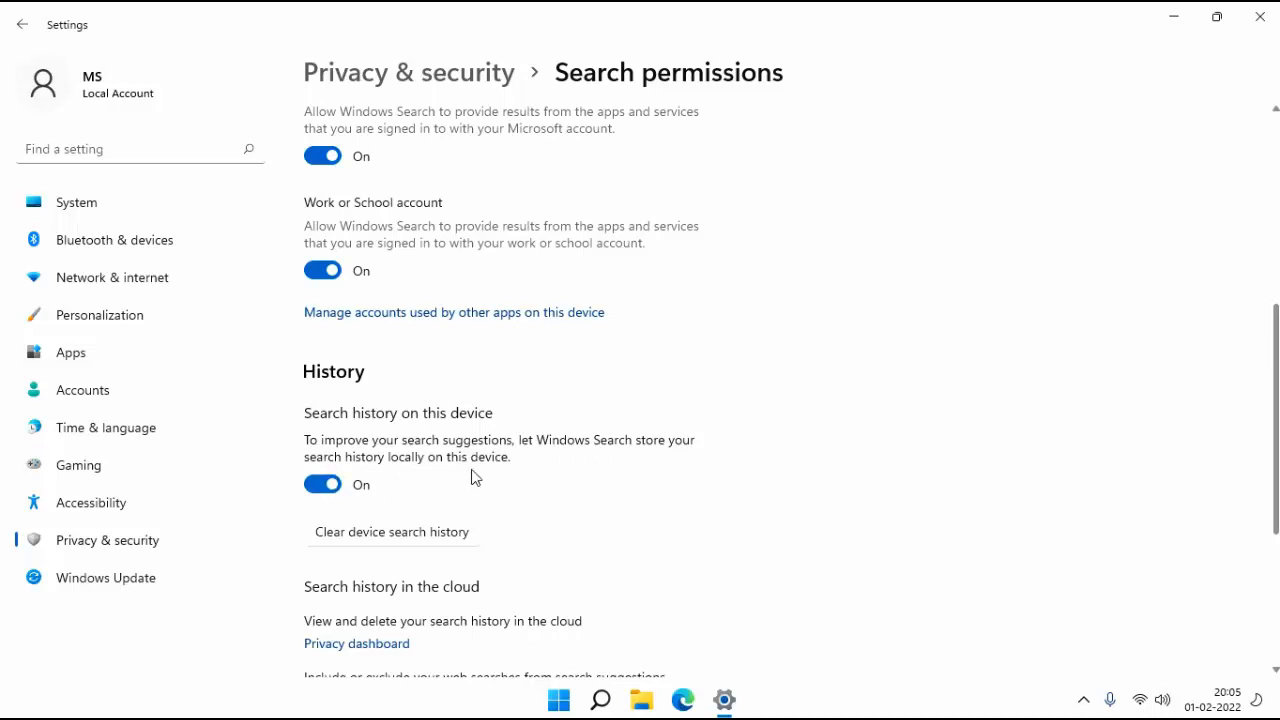
pyautogui.moveTo(385, 508)
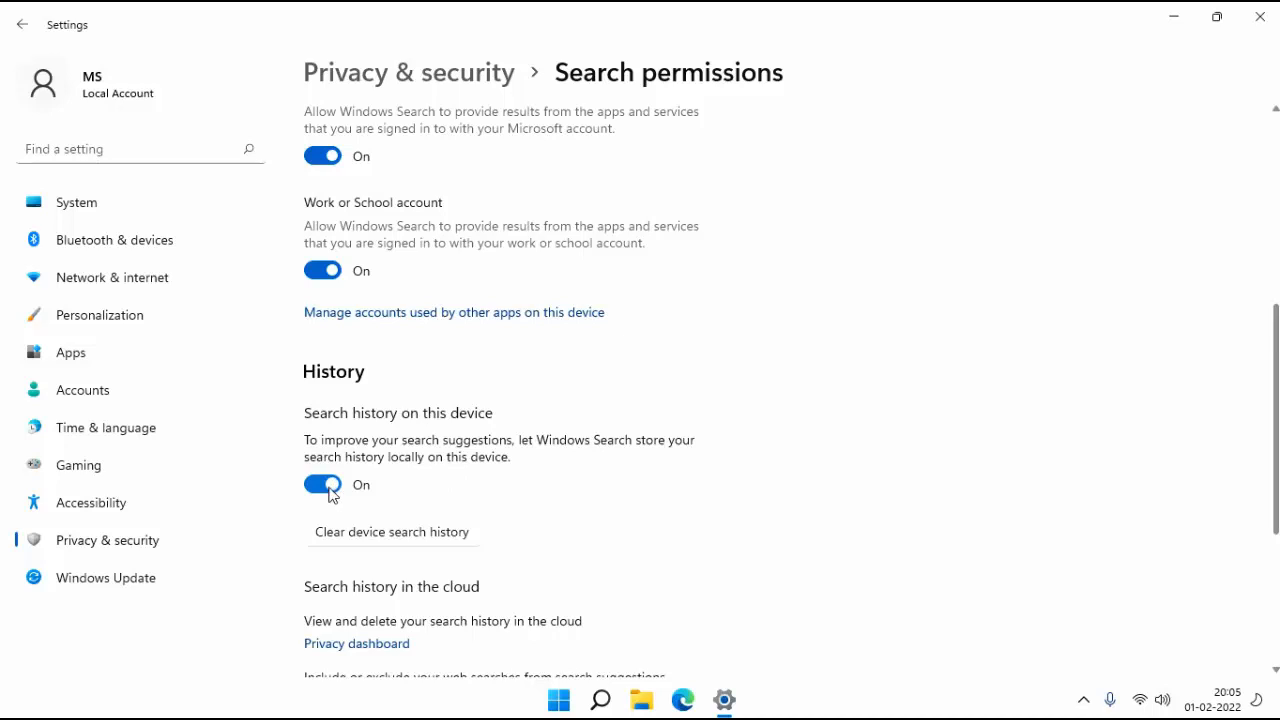
# Switch 'Search history on this device' Off
pyautogui.click(322, 484)
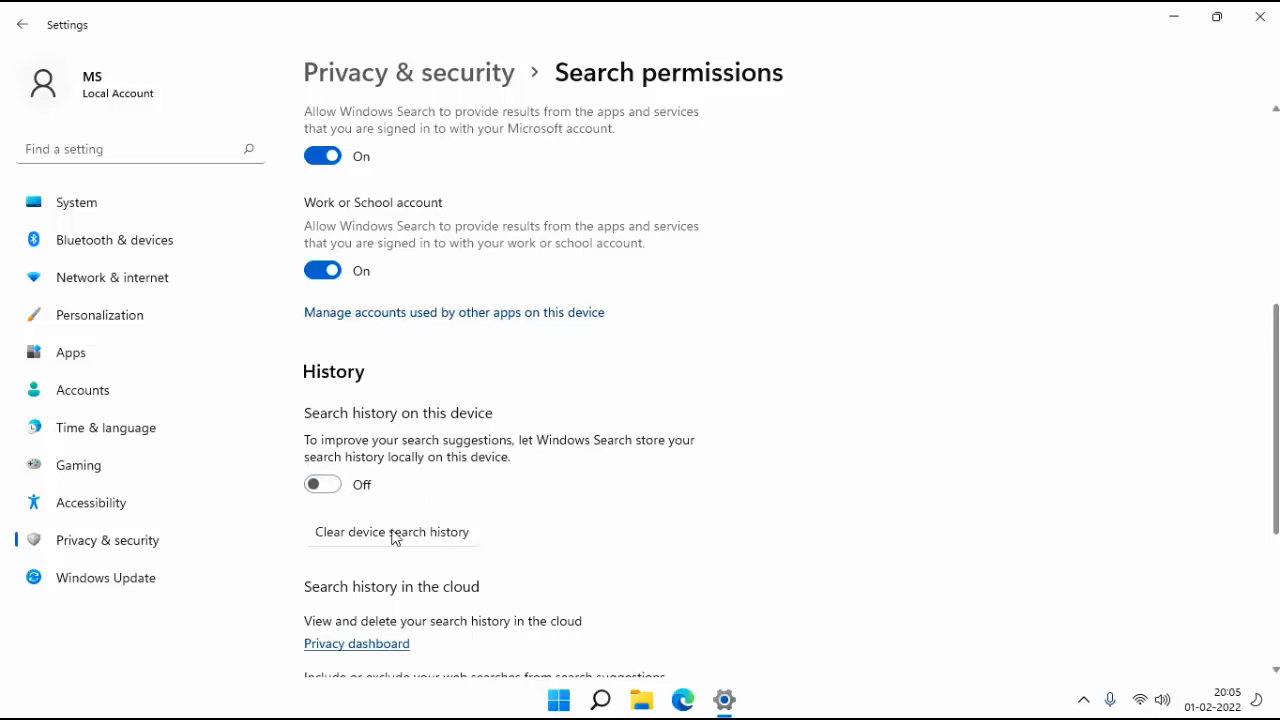
pyautogui.scroll(-3)
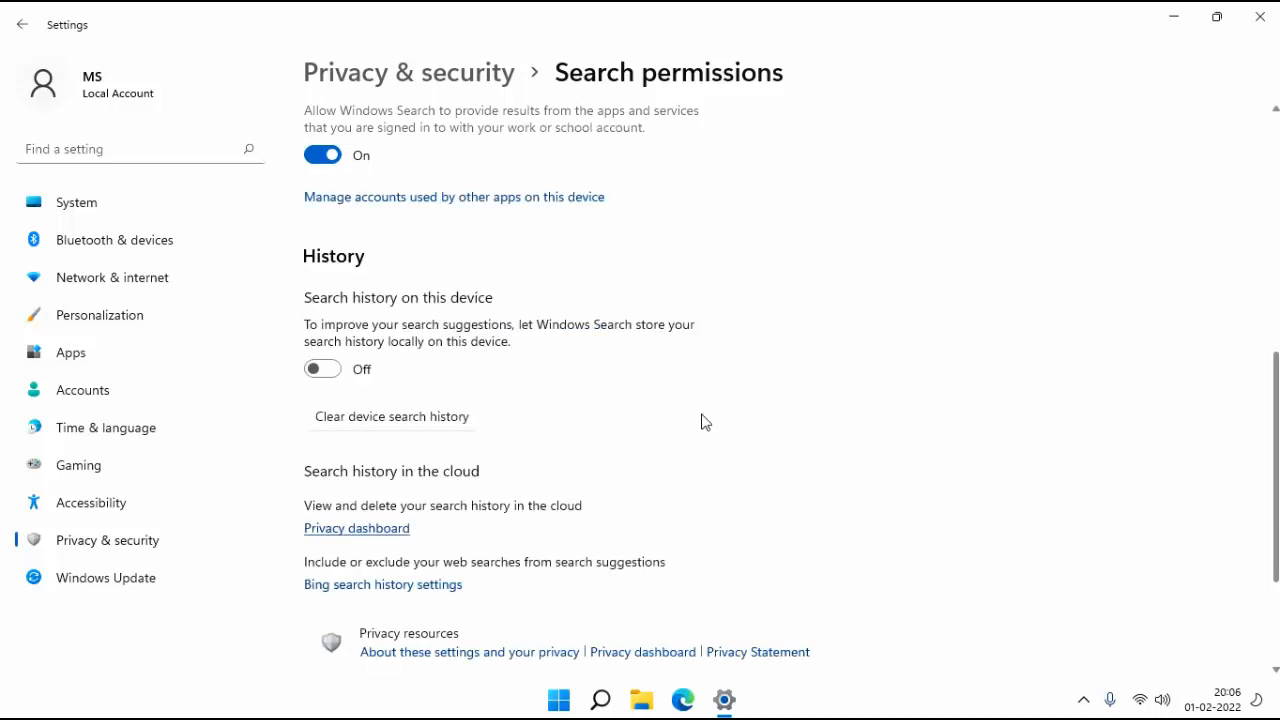